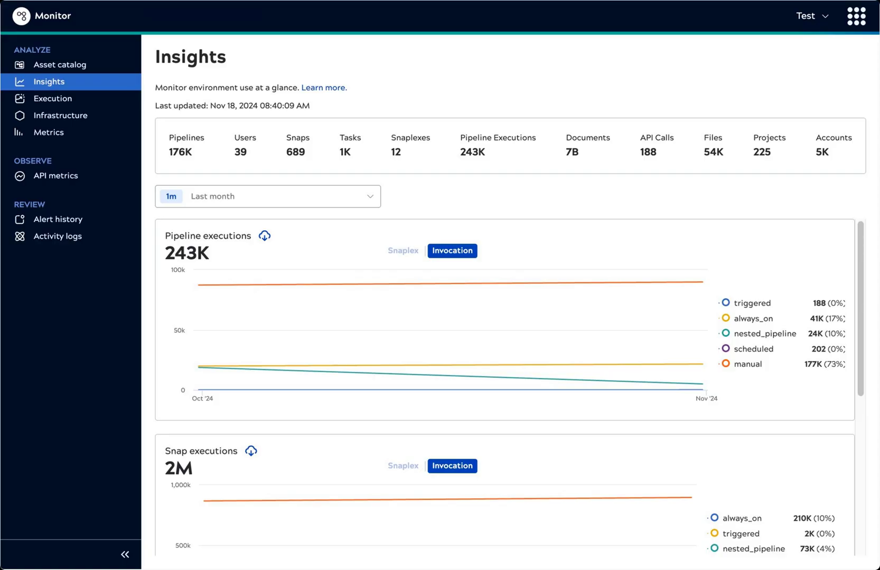
# Open the Asset catalog listing 69 tasks with paths, types, schedules and statuses.
pyautogui.click(244, 144)
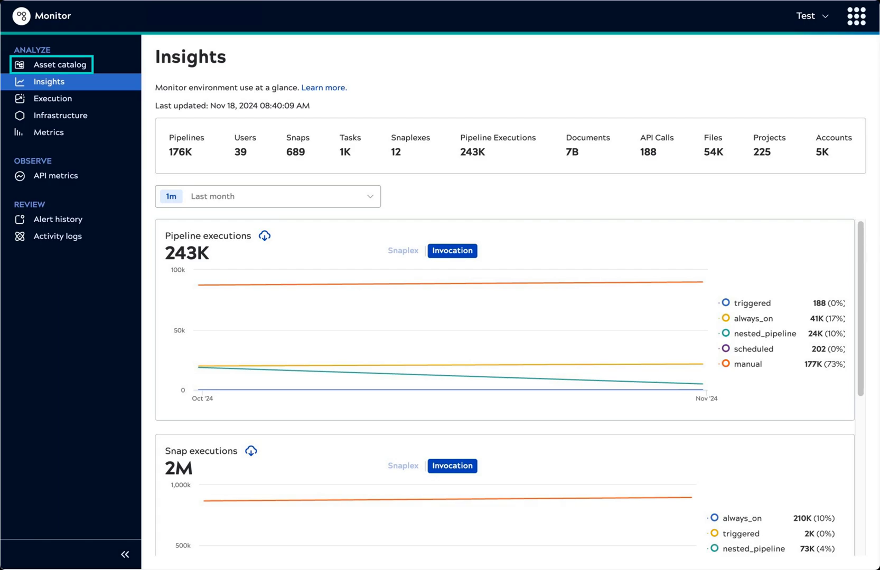
pyautogui.click(59, 64)
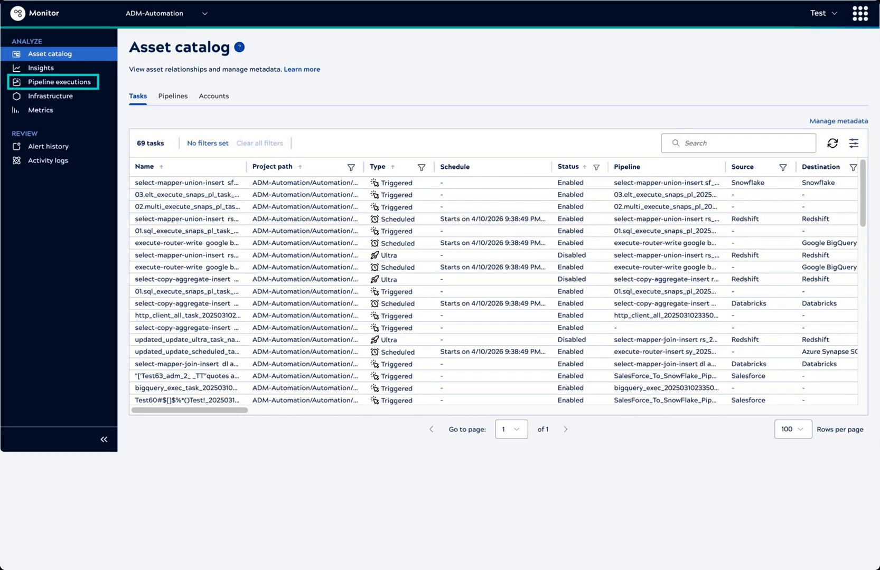
# Show Pipeline executions for the last hour and its time-range choices.
pyautogui.click(57, 83)
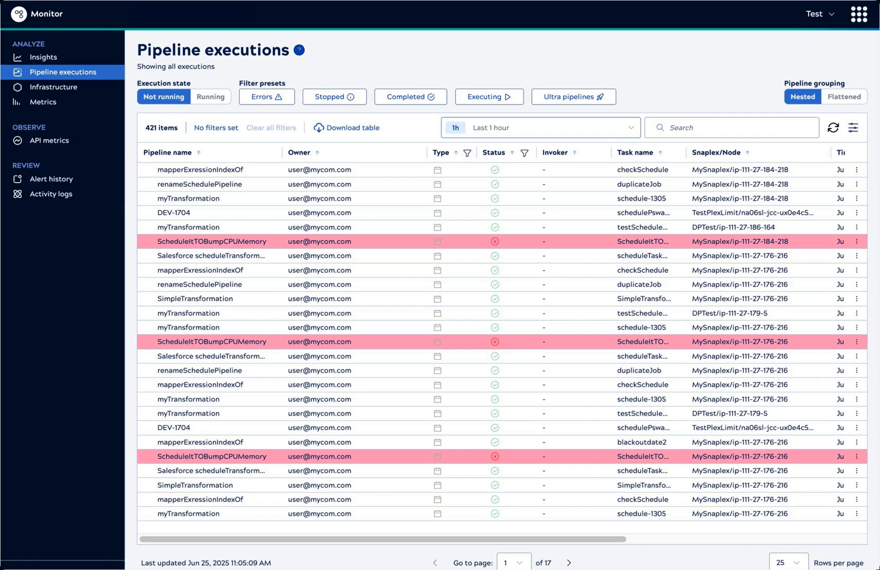
pyautogui.click(540, 128)
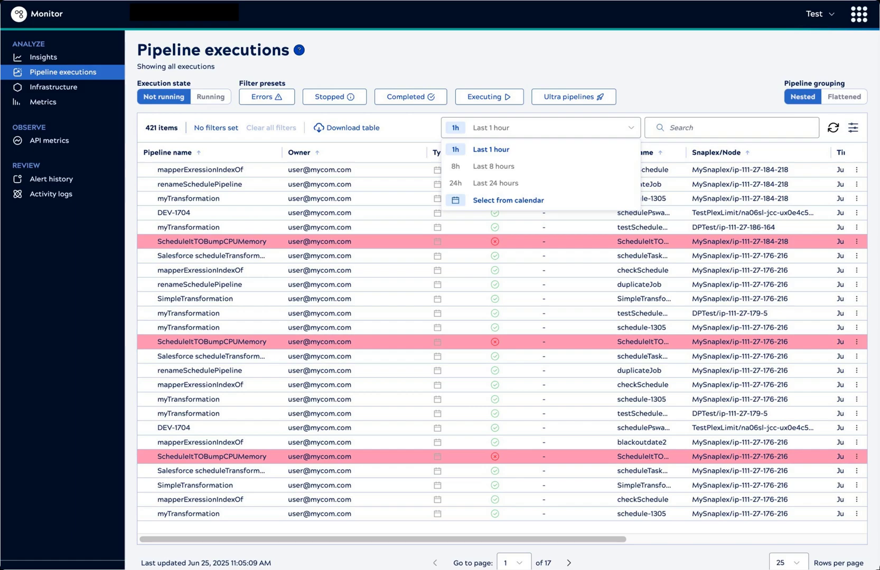
# Search 'Transf' to find TransformAndWrite executions, then list the 58 running ones.
pyautogui.write('T')
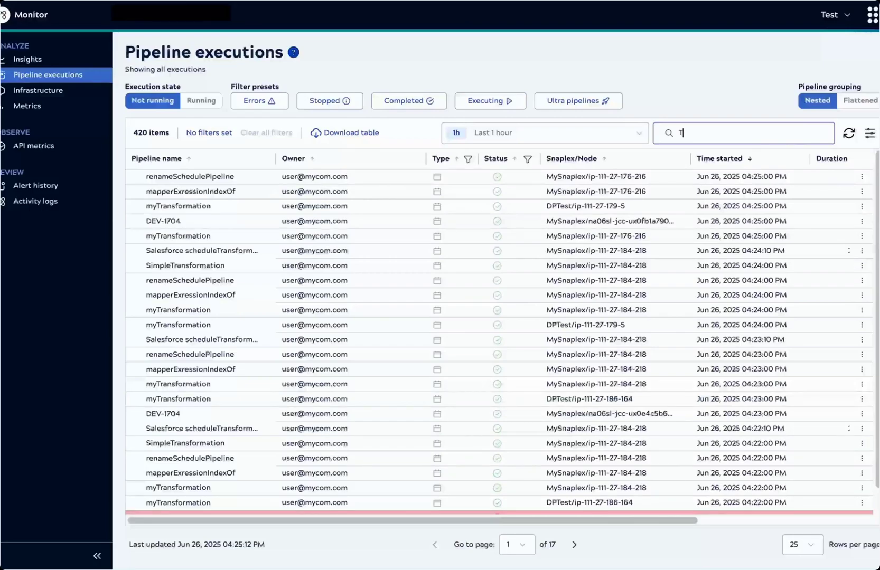
pyautogui.write('ransform')
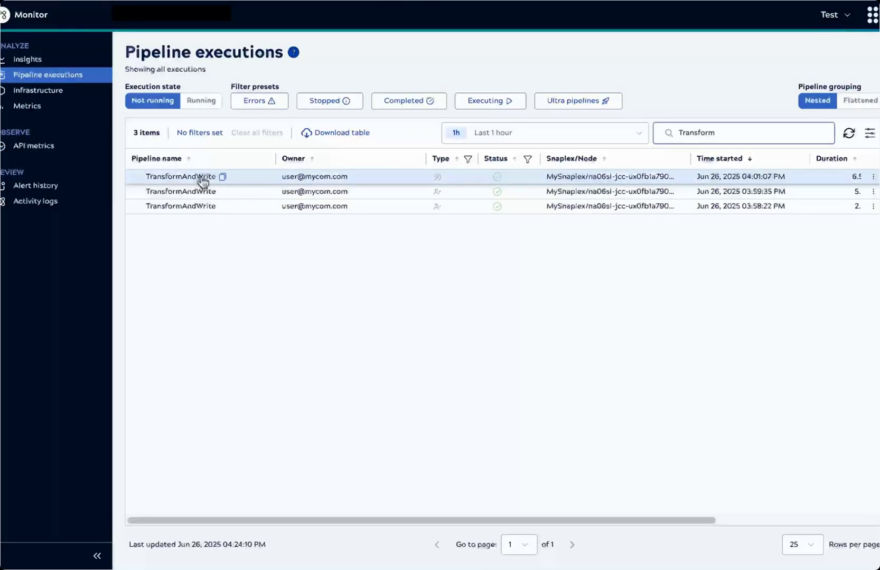
pyautogui.click(181, 176)
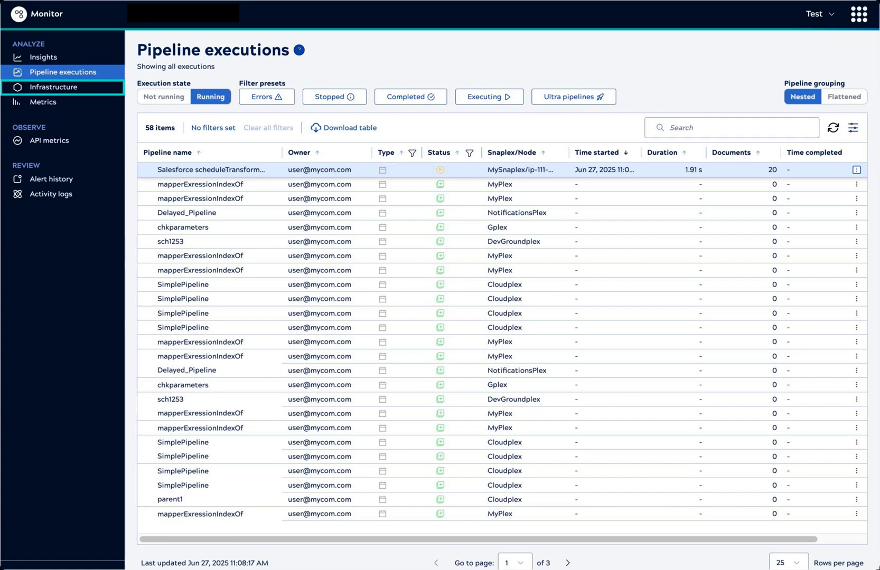
# Open the Infrastructure system overview with per-Snaplex node memory, CPU and disk usage.
pyautogui.click(50, 88)
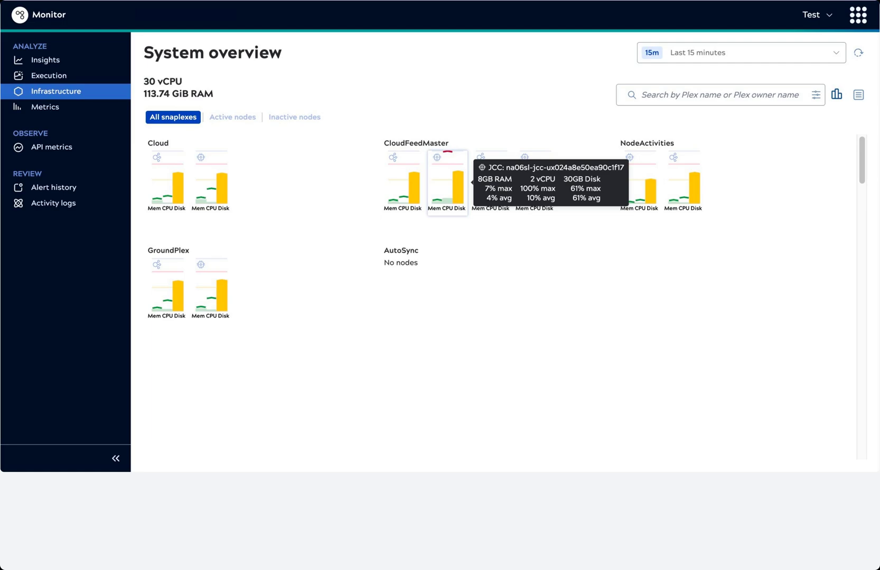
# Open a CloudFeedMaster node's details, its associated executions and metrics charts.
pyautogui.click(447, 180)
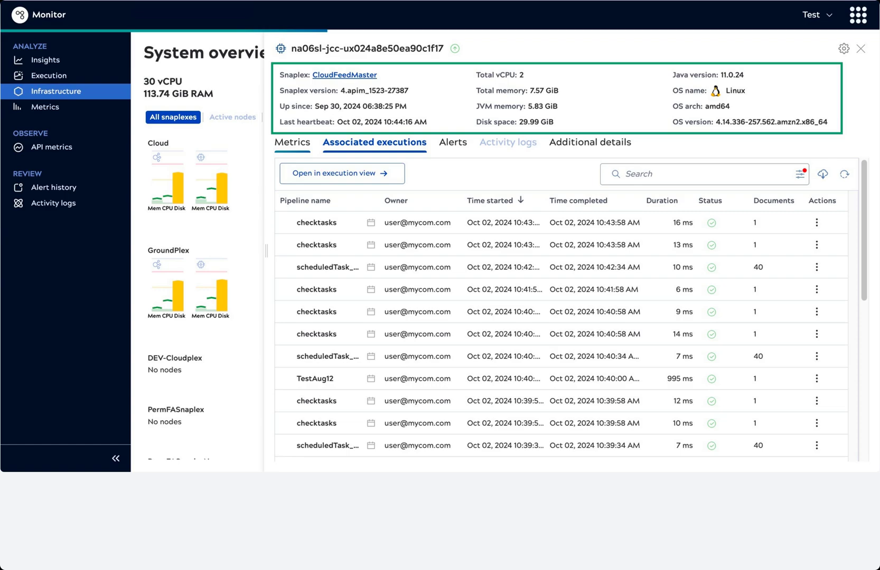
pyautogui.click(374, 142)
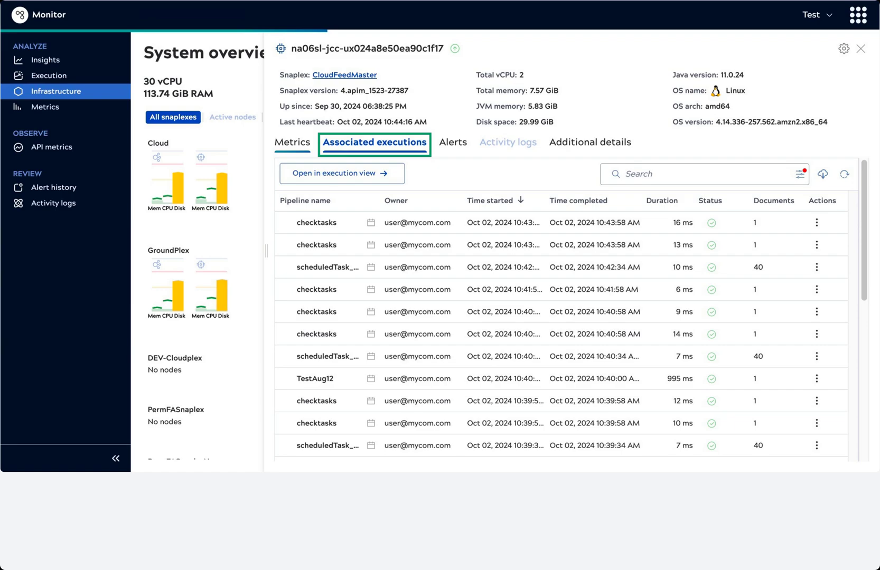
pyautogui.click(291, 142)
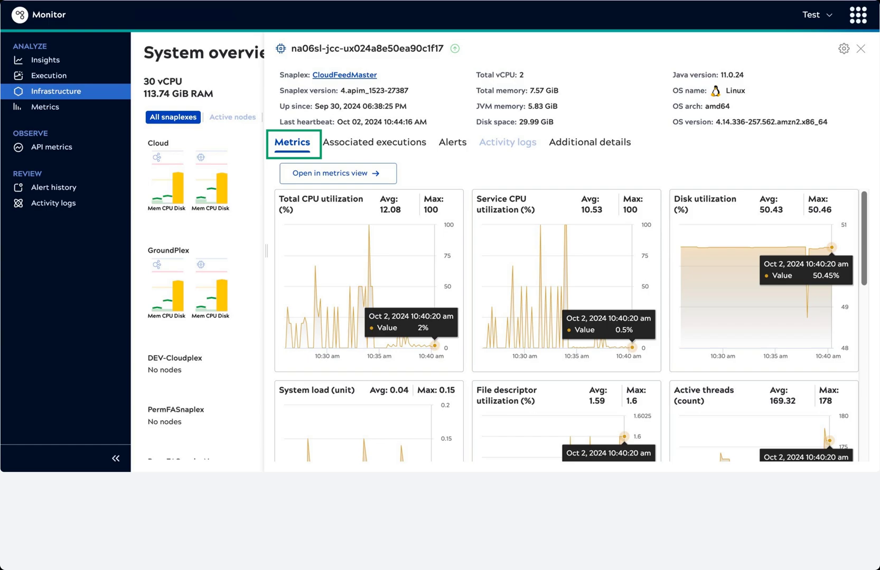
# Check the node's alerts, then its additional details and diagnostics (4000 max slots).
pyautogui.click(462, 142)
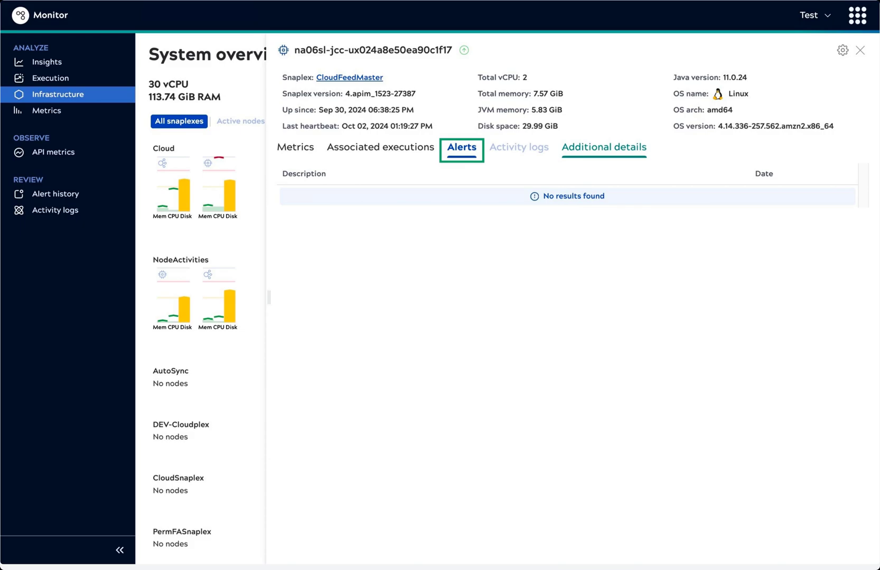
pyautogui.click(603, 147)
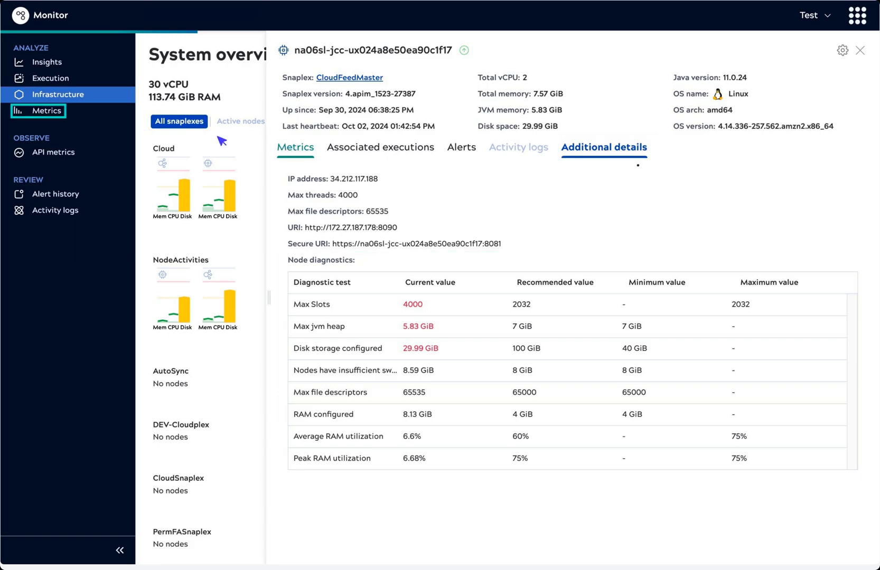
pyautogui.moveTo(64, 122)
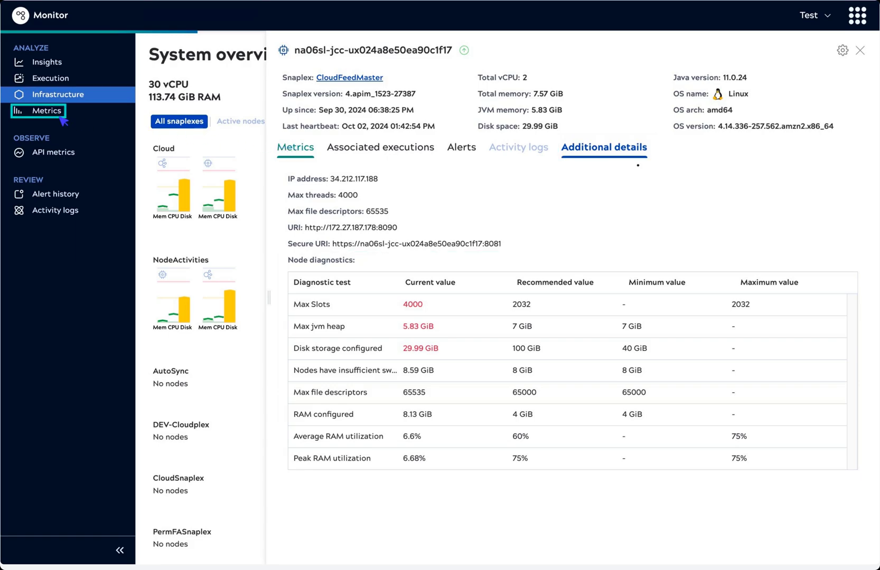
pyautogui.click(47, 111)
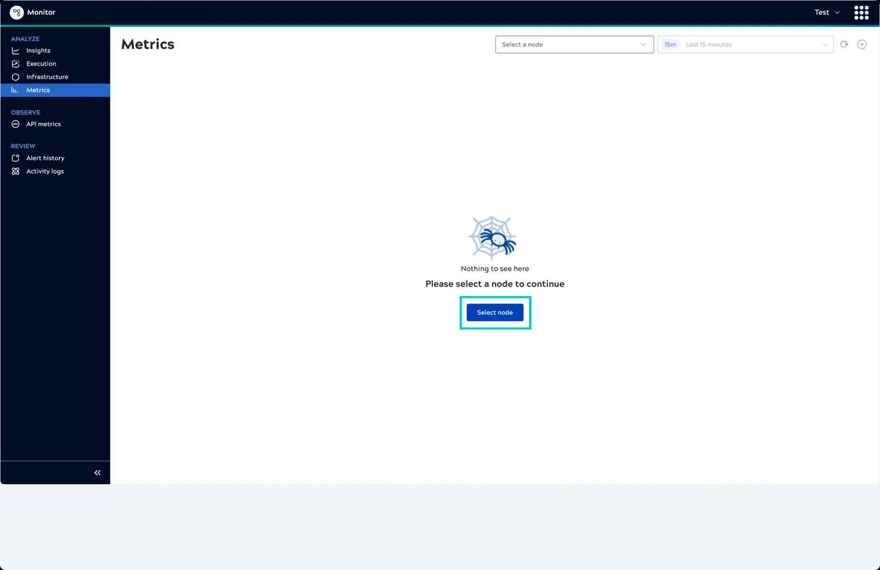
pyautogui.click(494, 312)
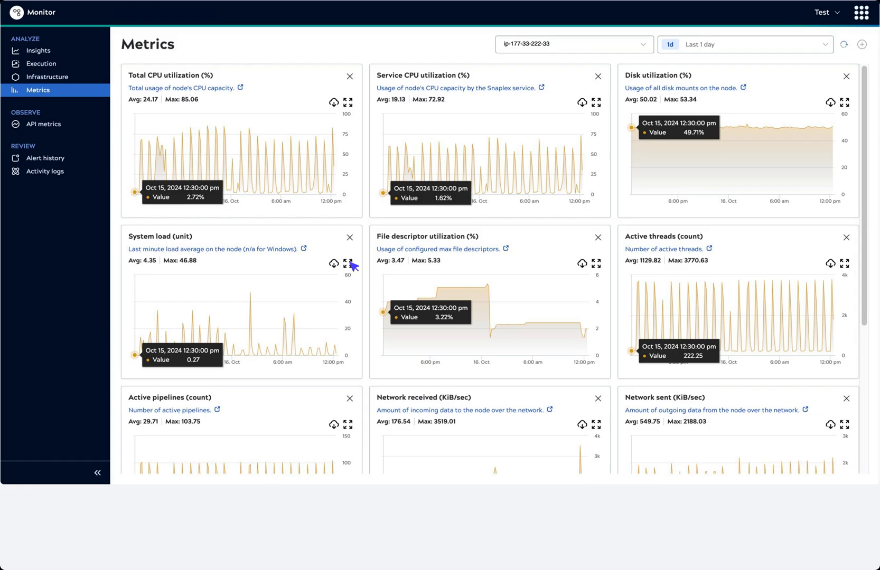
pyautogui.click(348, 260)
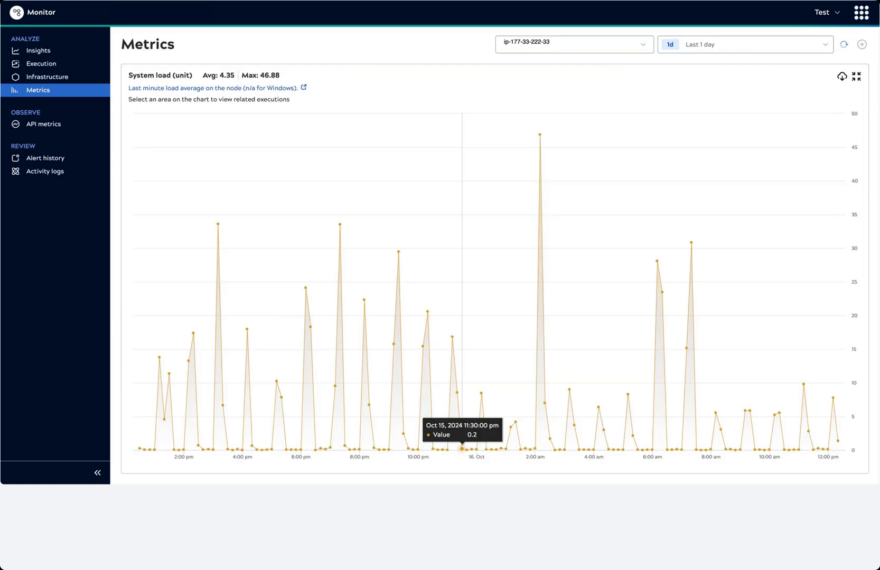
# Zoom the System load chart to early 16 Oct and list executions from that span.
pyautogui.moveTo(461, 225); pyautogui.dragTo(622, 225)
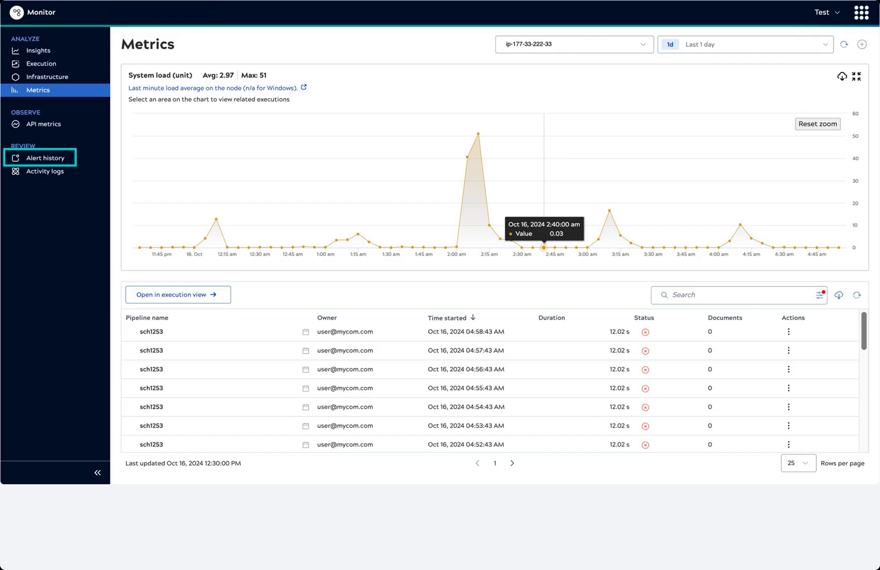
# Open Alert history listing 9 Plex node crash alerts from Sep 19–23, 2024.
pyautogui.click(43, 158)
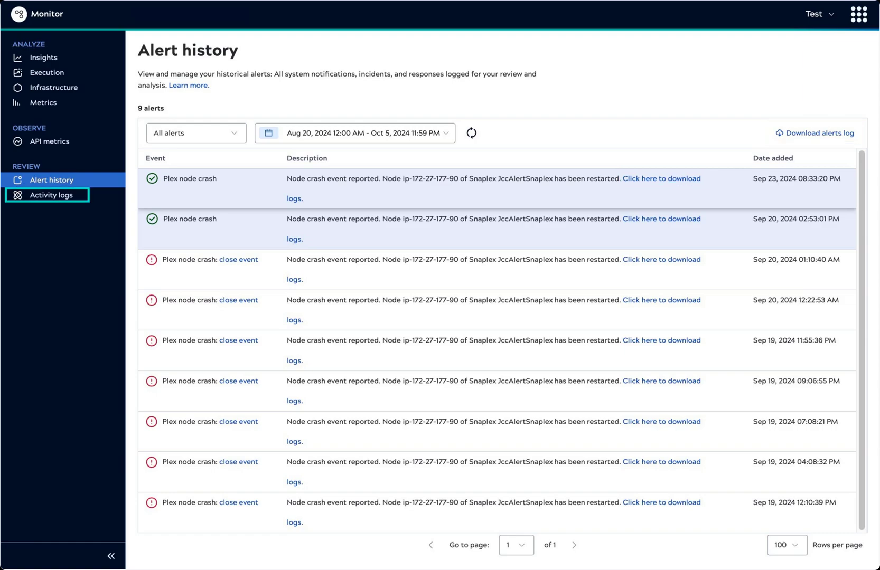
# Open Activity logs and show the activity type filter choices.
pyautogui.click(50, 194)
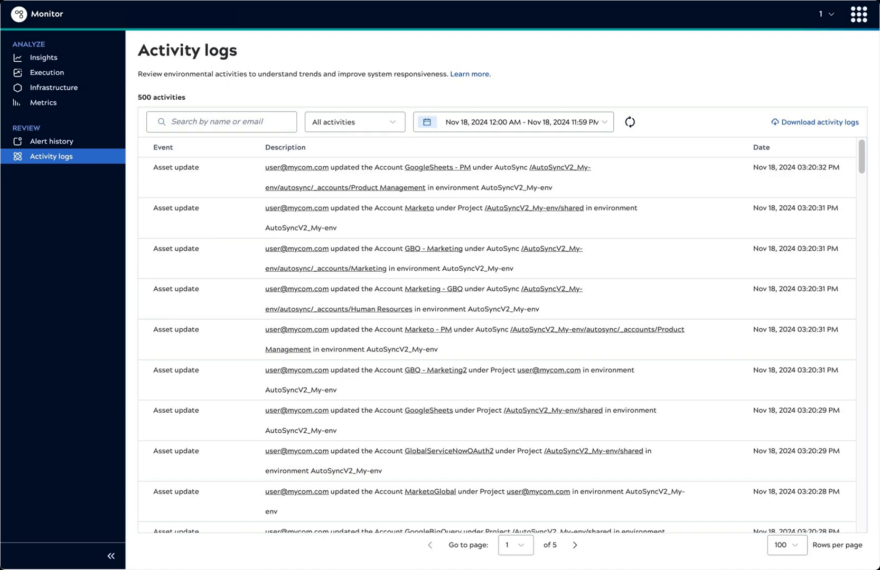
pyautogui.click(353, 121)
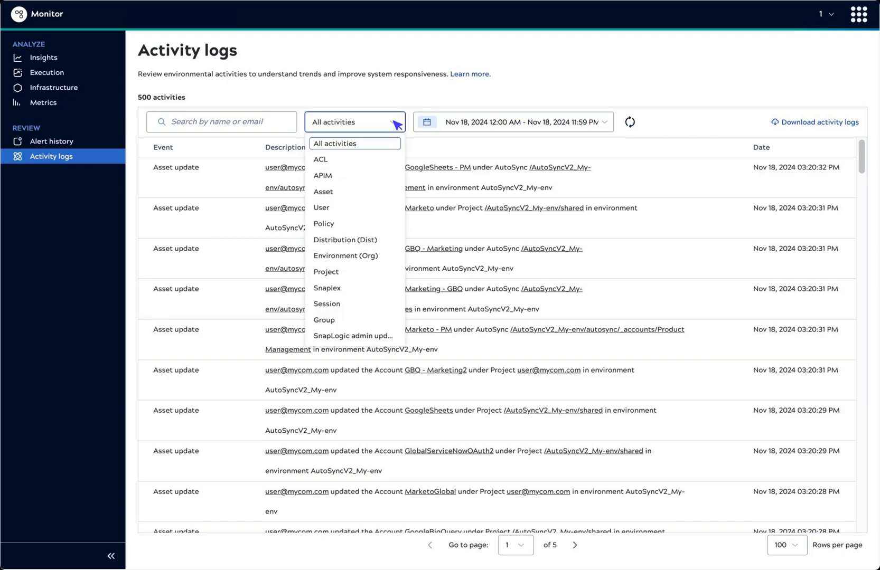